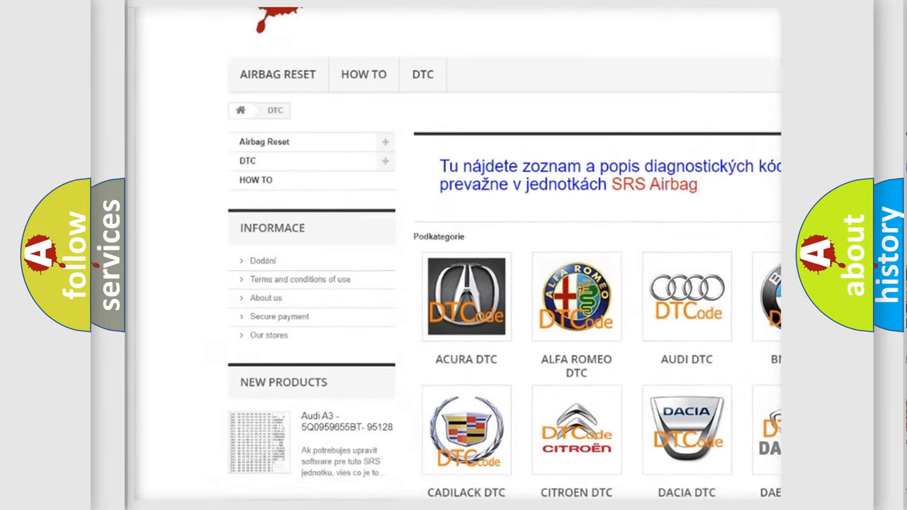
{"action": "scroll", "scroll_direction": "down", "scroll_amount": 3}
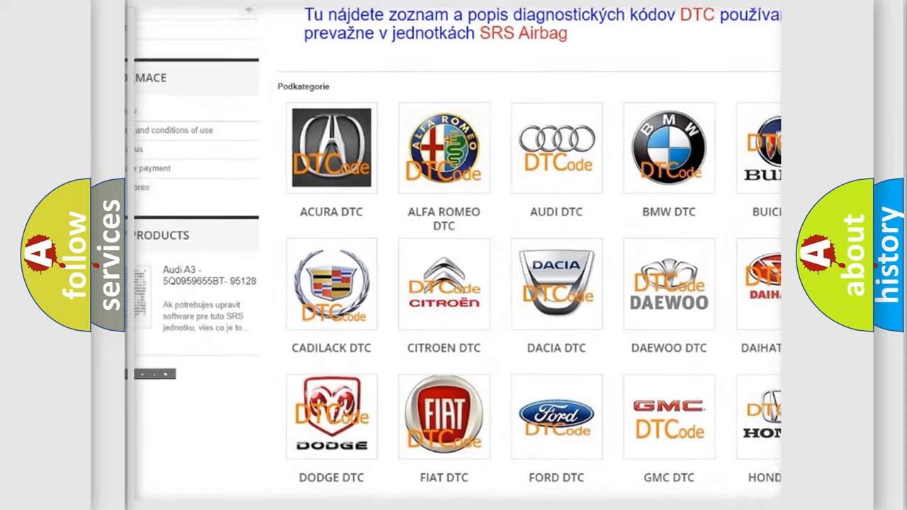
{"action": "scroll", "scroll_direction": "down", "scroll_amount": 3}
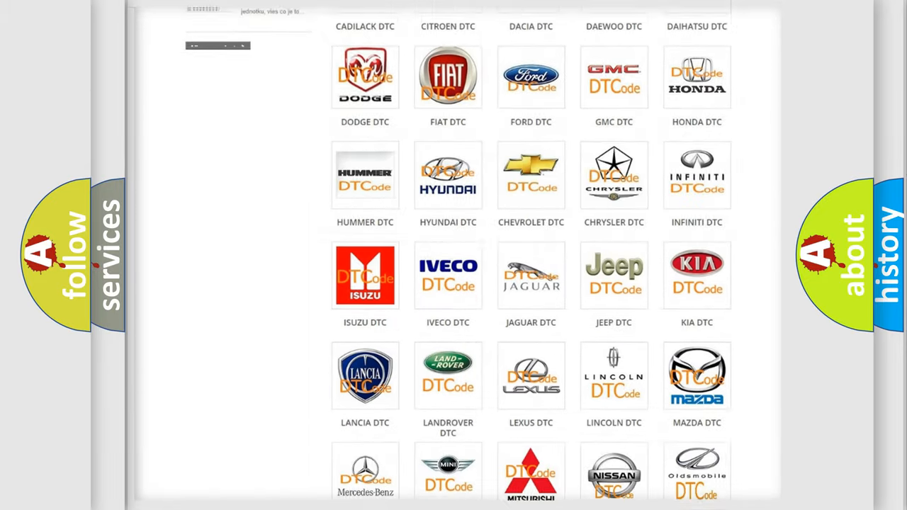
{"action": "scroll", "scroll_direction": "down", "scroll_amount": 3}
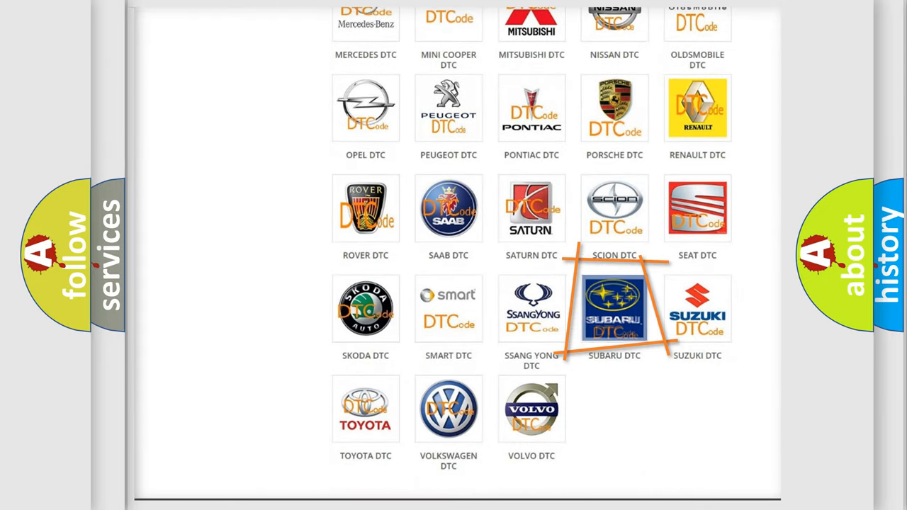